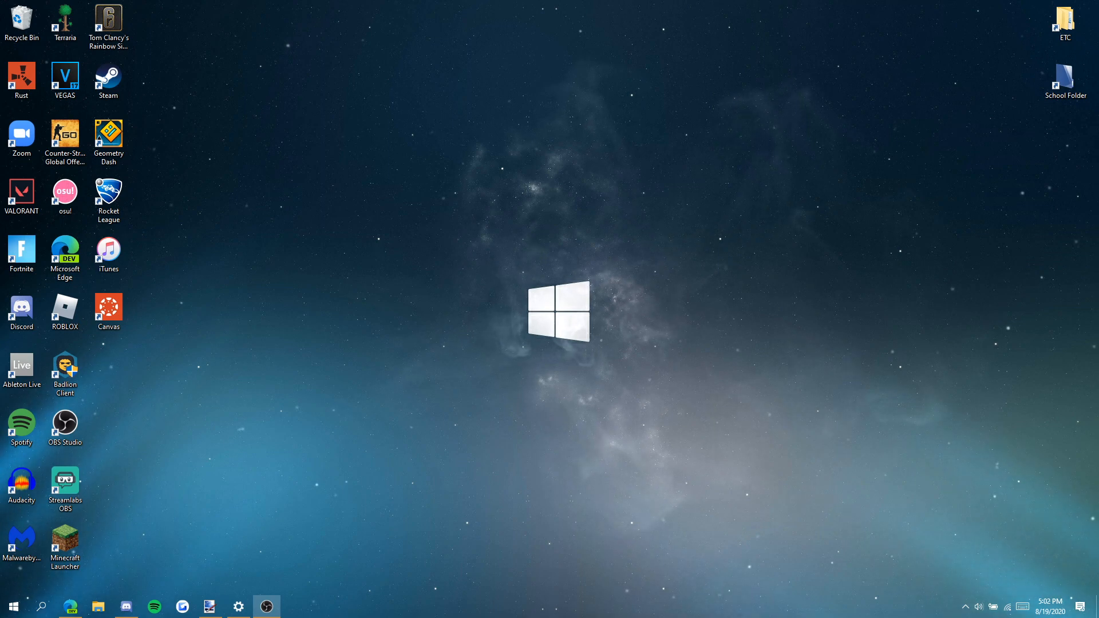
{"action": "mouse_move", "coordinate": [528, 246]}
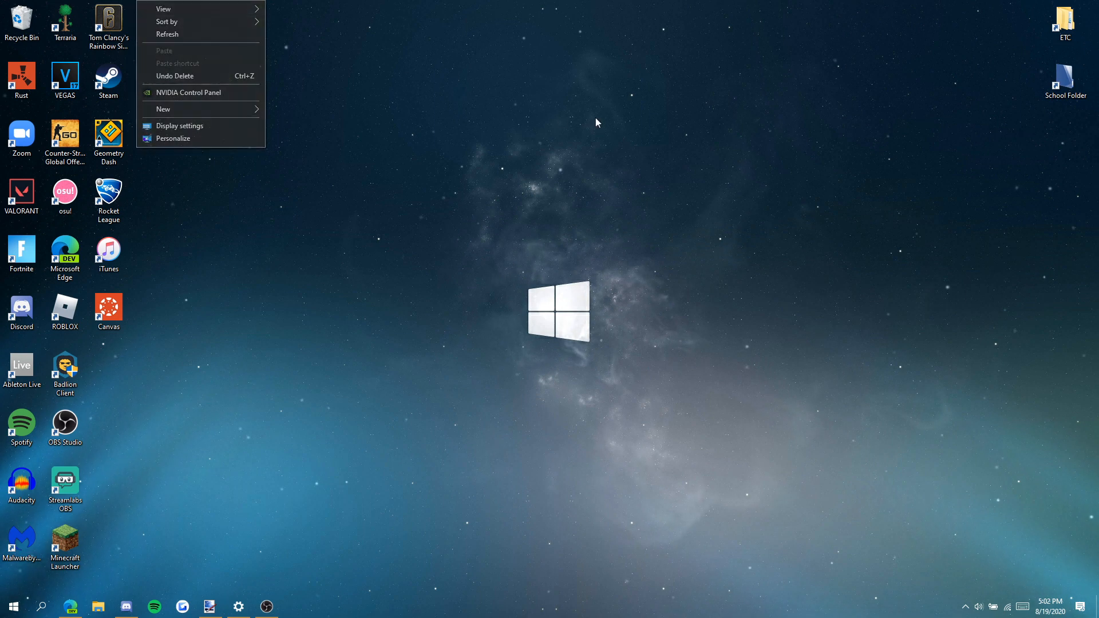
Scale the pasted black arrow down to a small cursor-sized arrow and finish placing it
{"action": "left_click", "coordinate": [673, 470]}
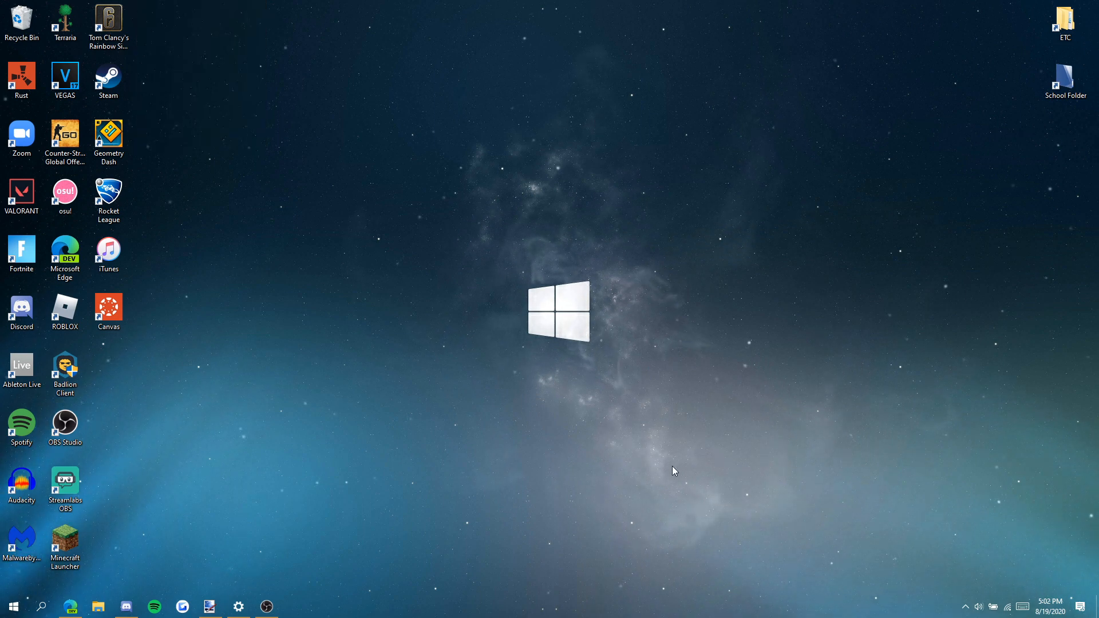
{"action": "mouse_move", "coordinate": [353, 304]}
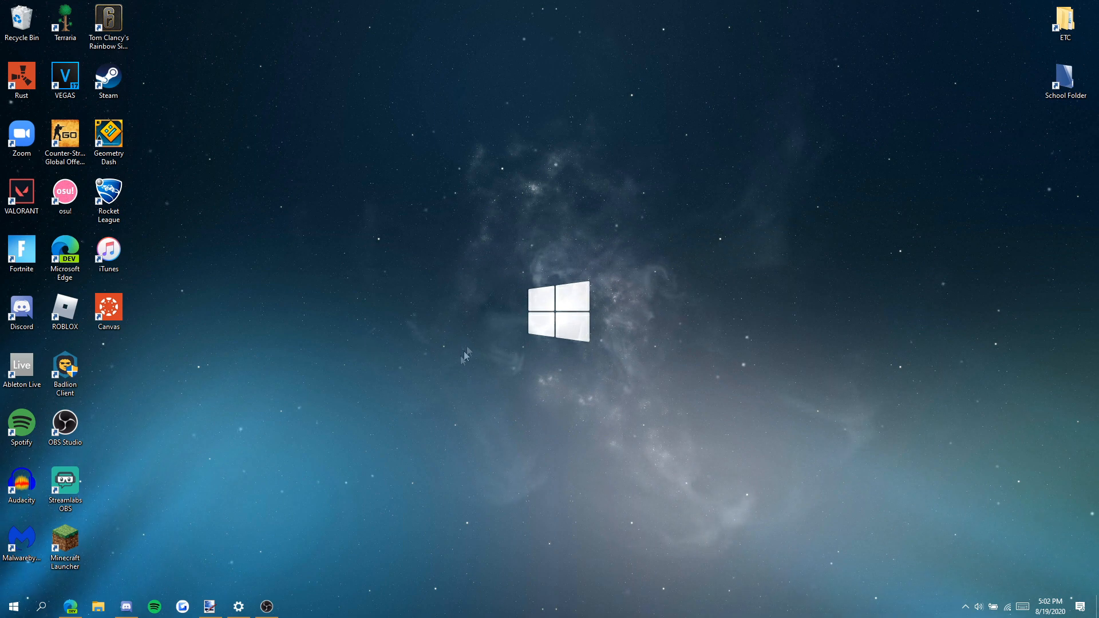
{"action": "mouse_move", "coordinate": [615, 232]}
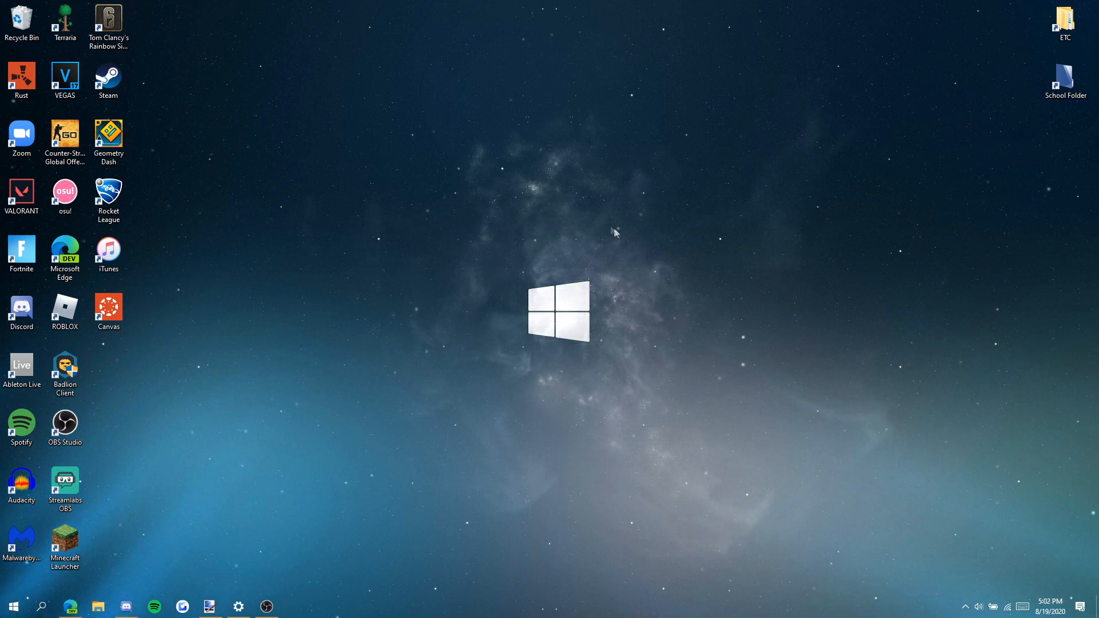
{"action": "mouse_move", "coordinate": [651, 92]}
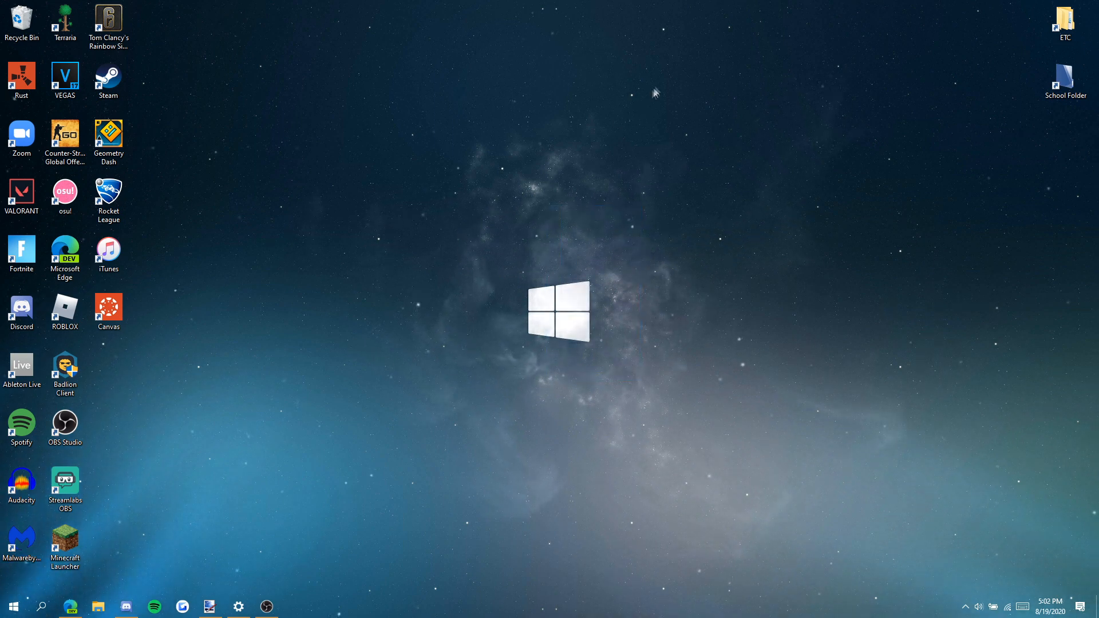
{"action": "mouse_move", "coordinate": [396, 349]}
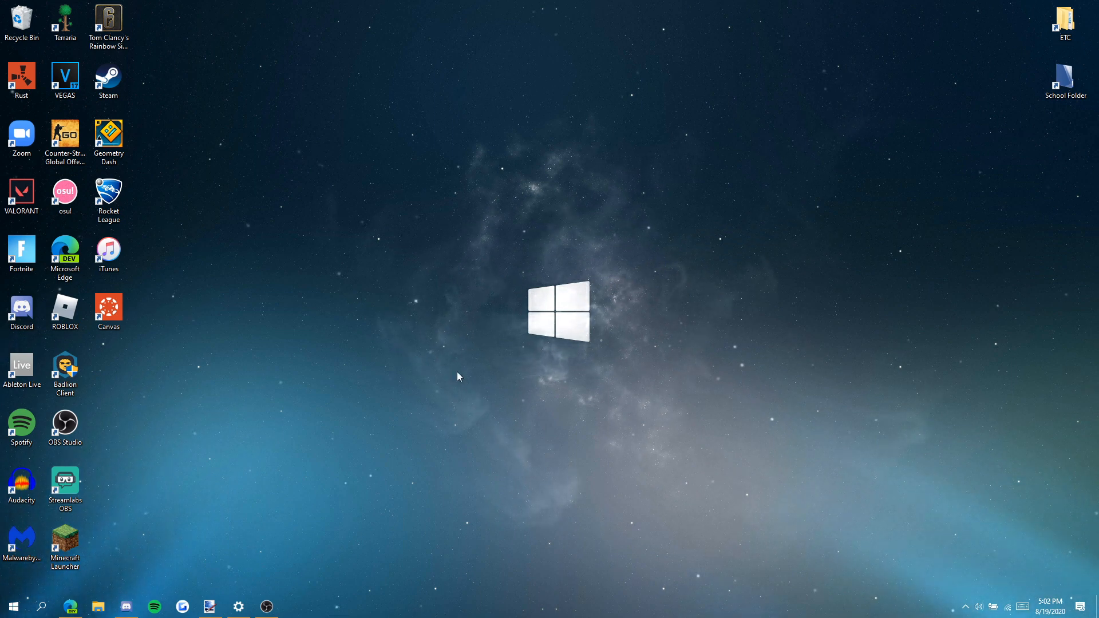
{"action": "mouse_move", "coordinate": [578, 298]}
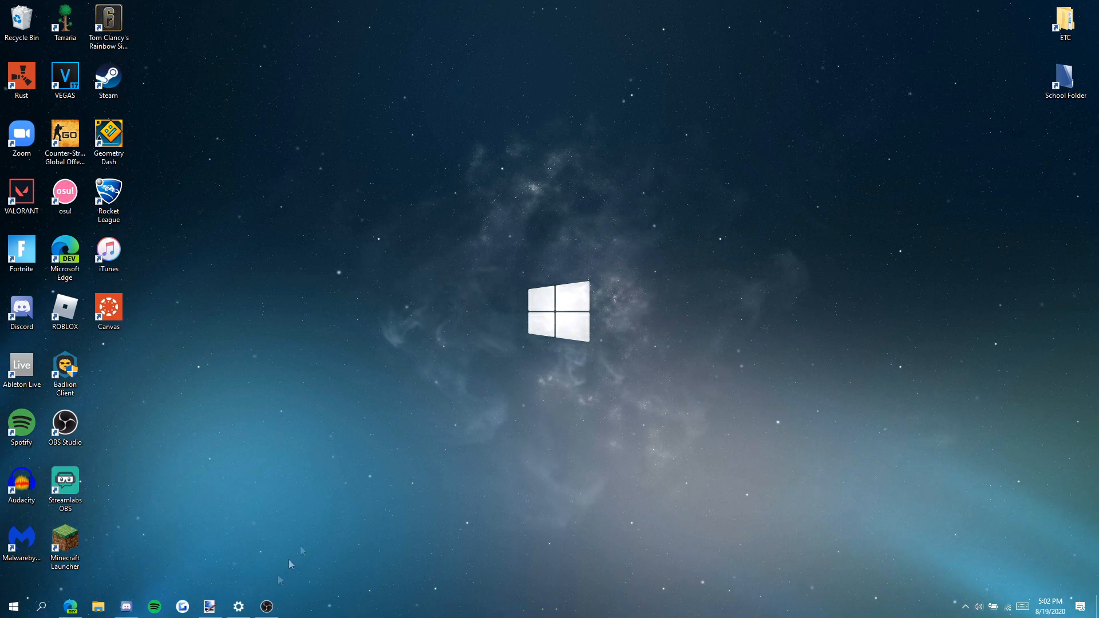
{"action": "left_click", "coordinate": [208, 607]}
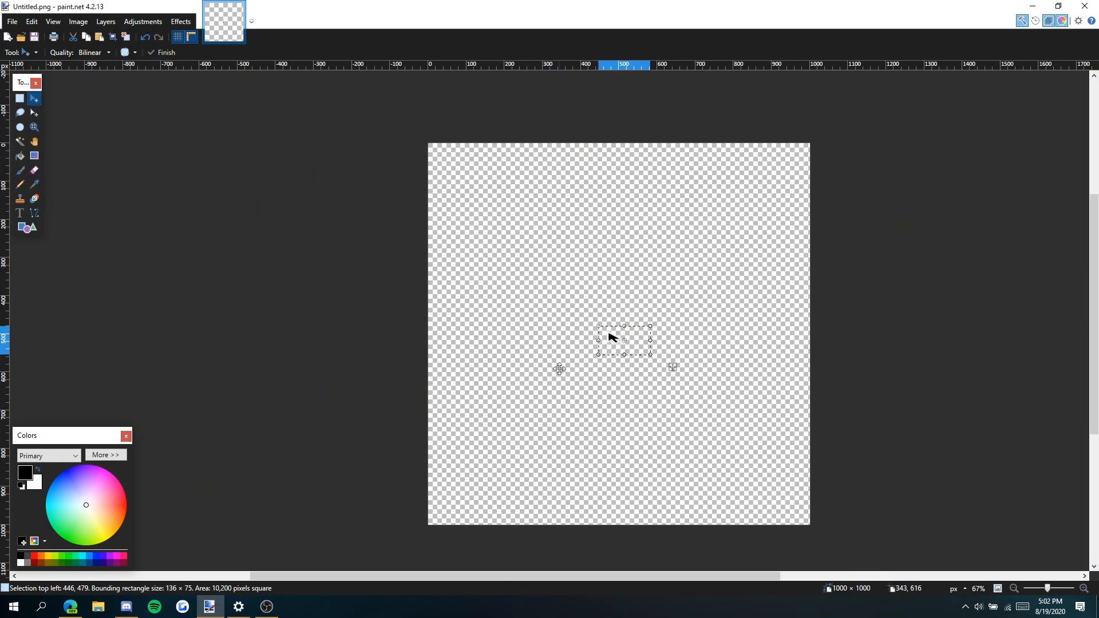
{"action": "left_click_drag", "start_coordinate": [649, 355], "coordinate": [670, 397]}
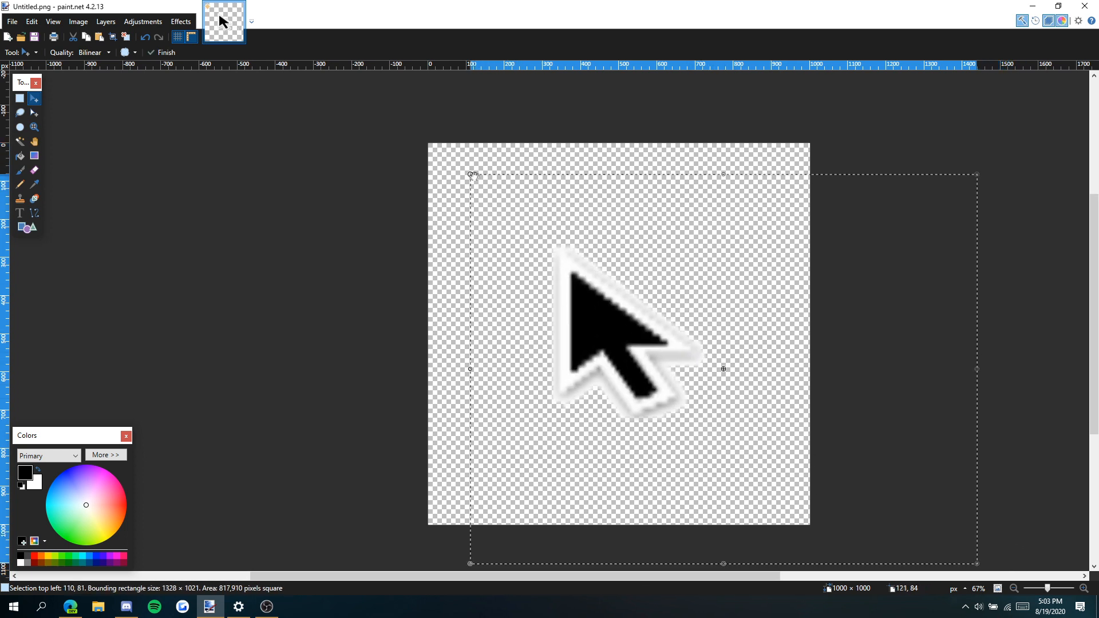
{"action": "mouse_move", "coordinate": [491, 172]}
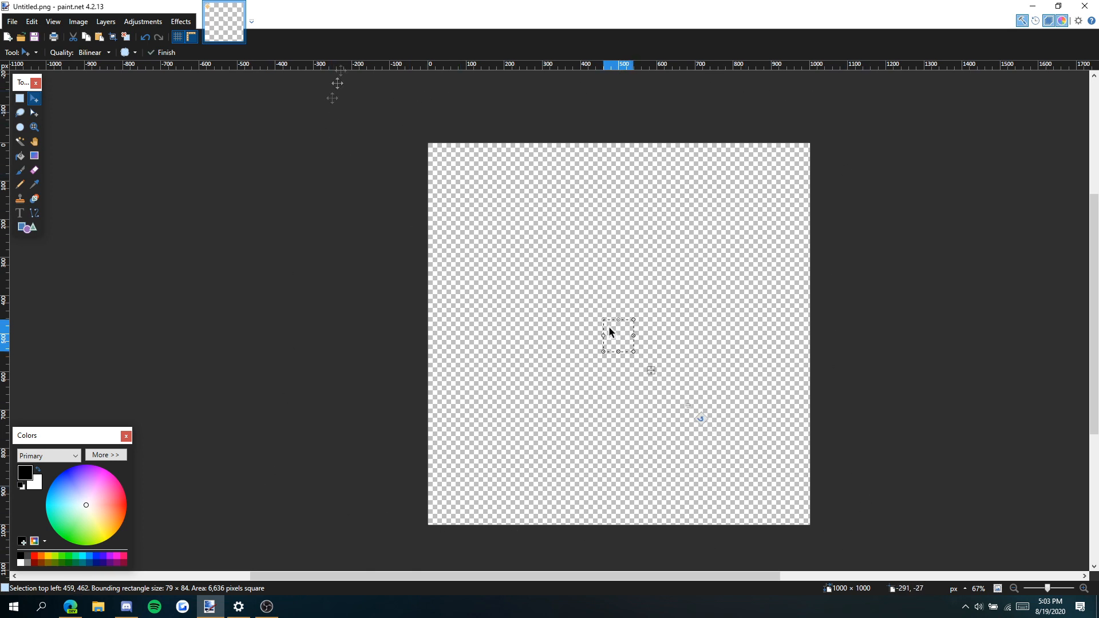
{"action": "left_click_drag", "start_coordinate": [633, 351], "coordinate": [622, 344]}
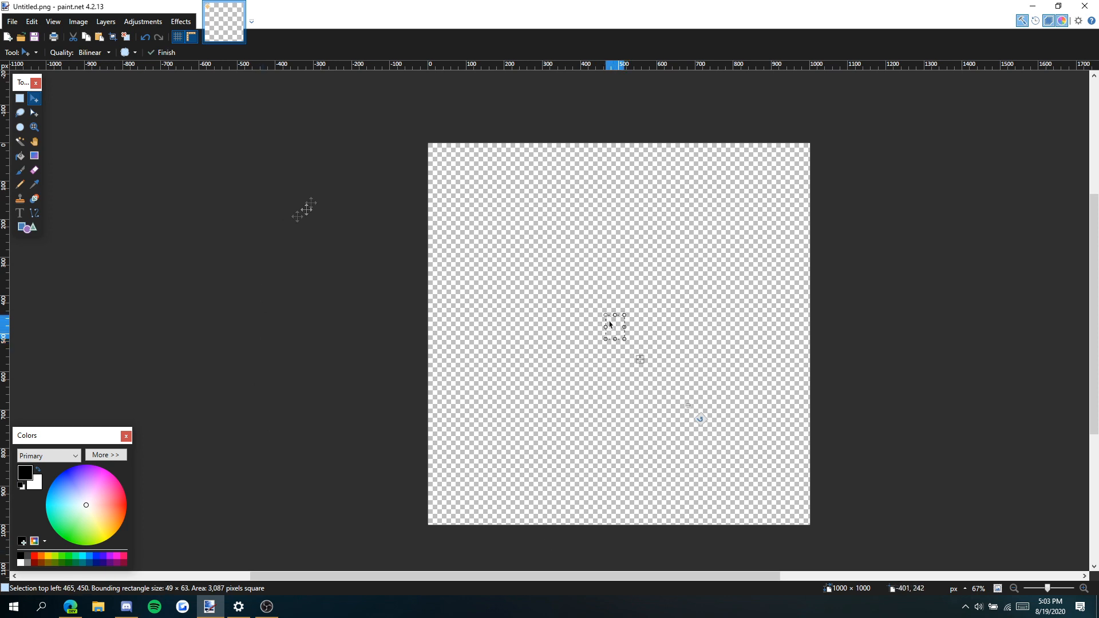
{"action": "left_click", "coordinate": [11, 21]}
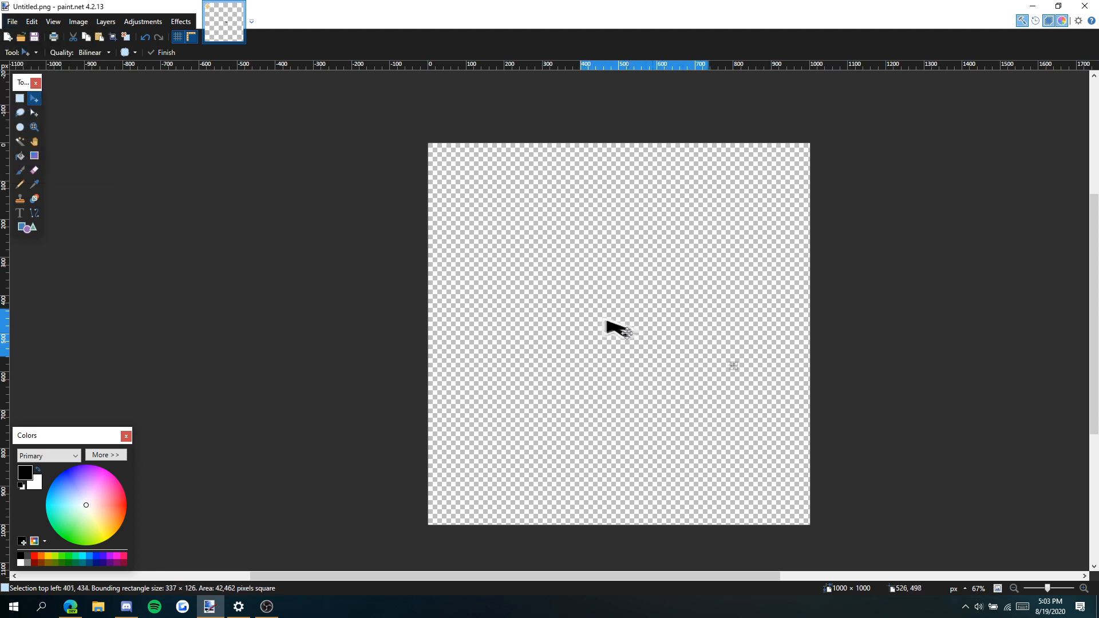
Save the arrow via Save As as a PNG (*.png) file, accepting the default save settings
{"action": "left_click", "coordinate": [12, 21]}
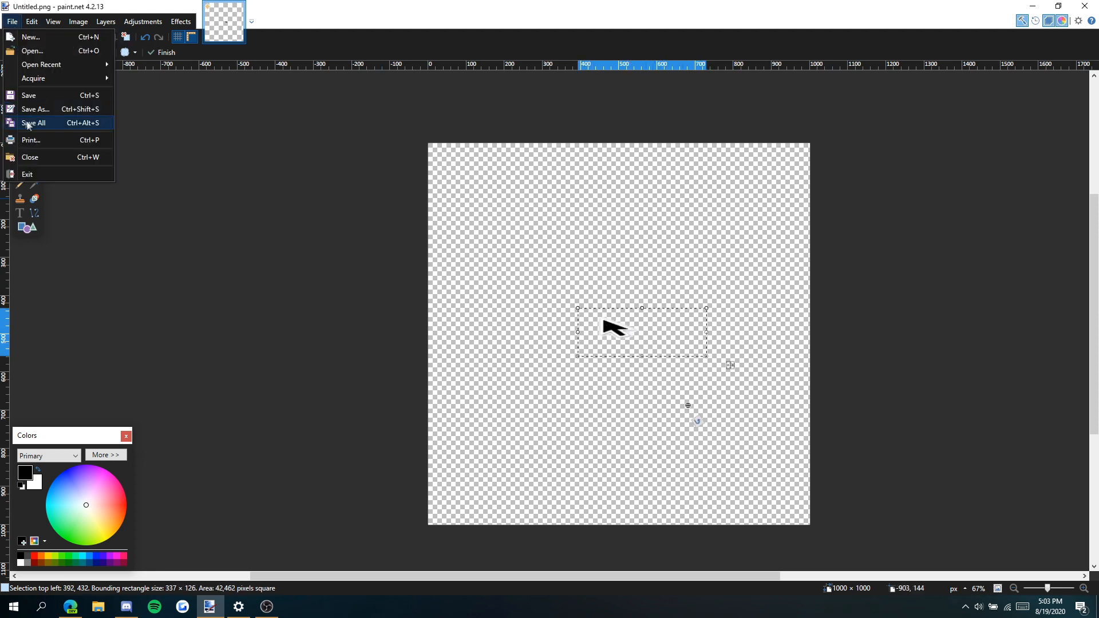
{"action": "left_click", "coordinate": [36, 108]}
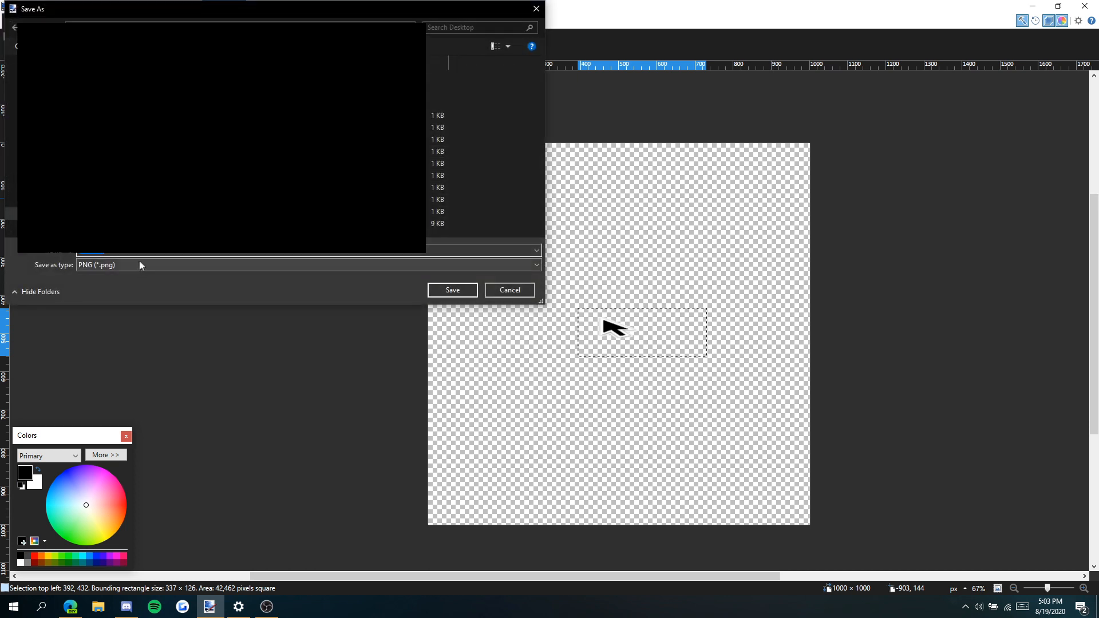
{"action": "mouse_move", "coordinate": [181, 263]}
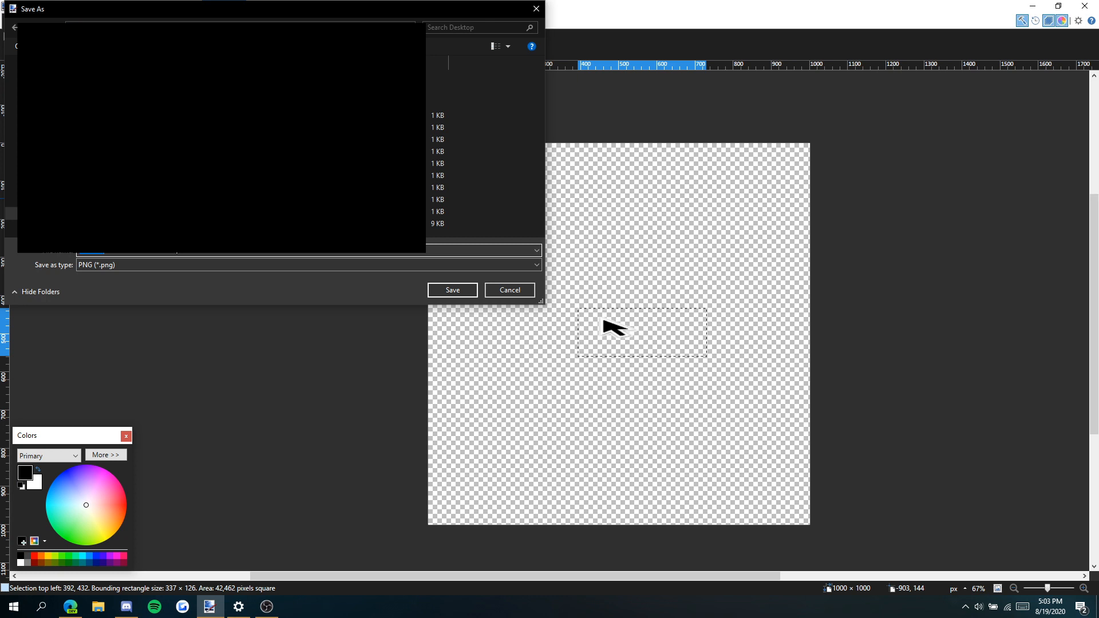
{"action": "left_click", "coordinate": [451, 290]}
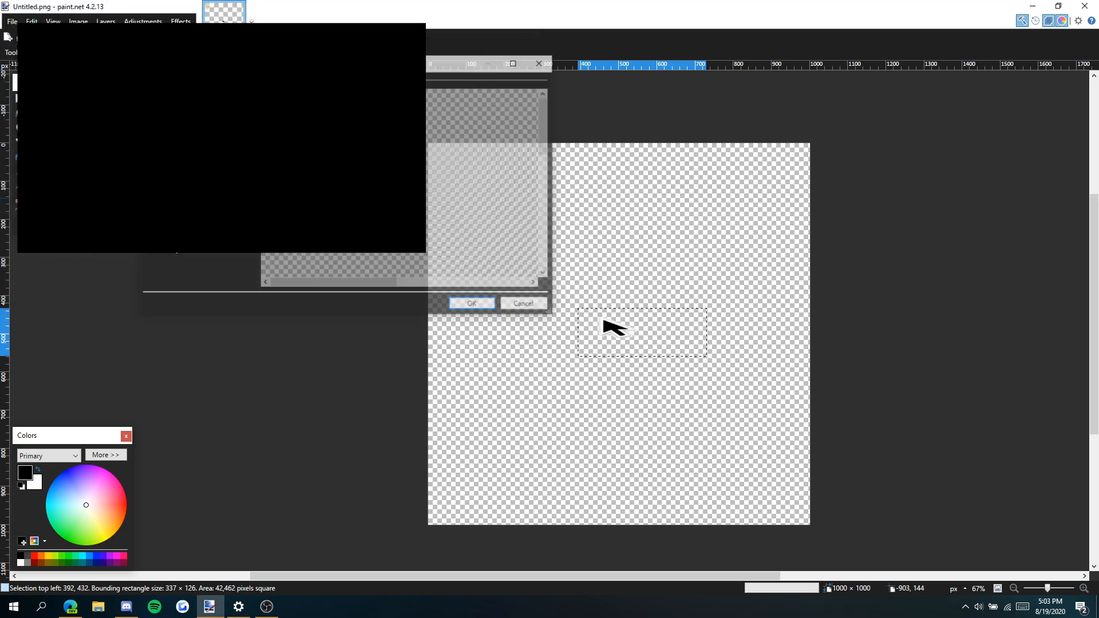
{"action": "left_click", "coordinate": [470, 302]}
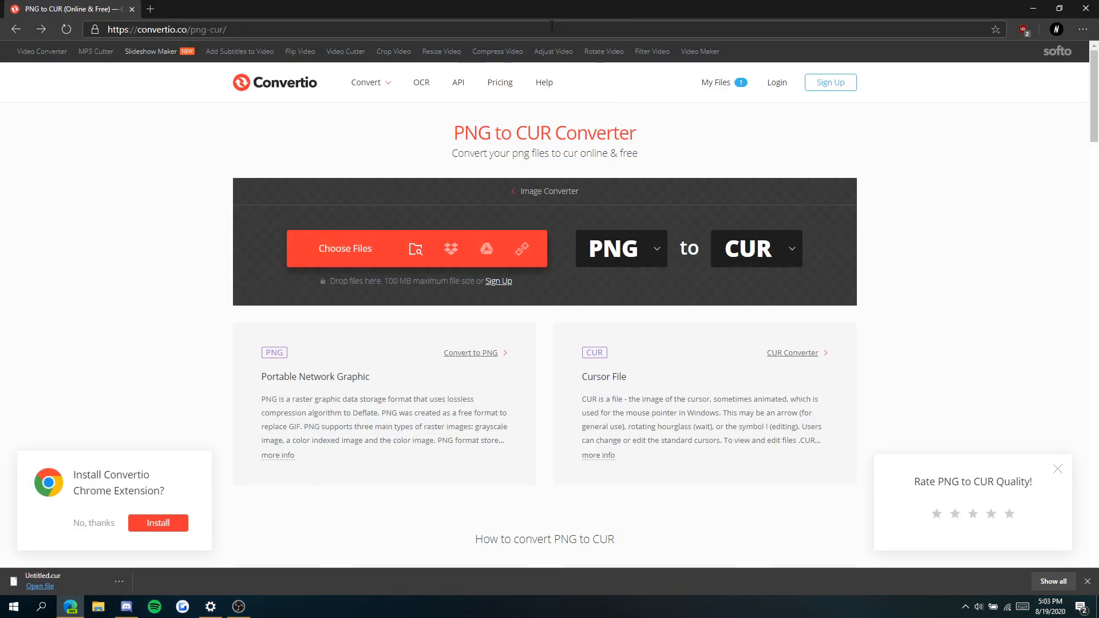
{"action": "mouse_move", "coordinate": [145, 264]}
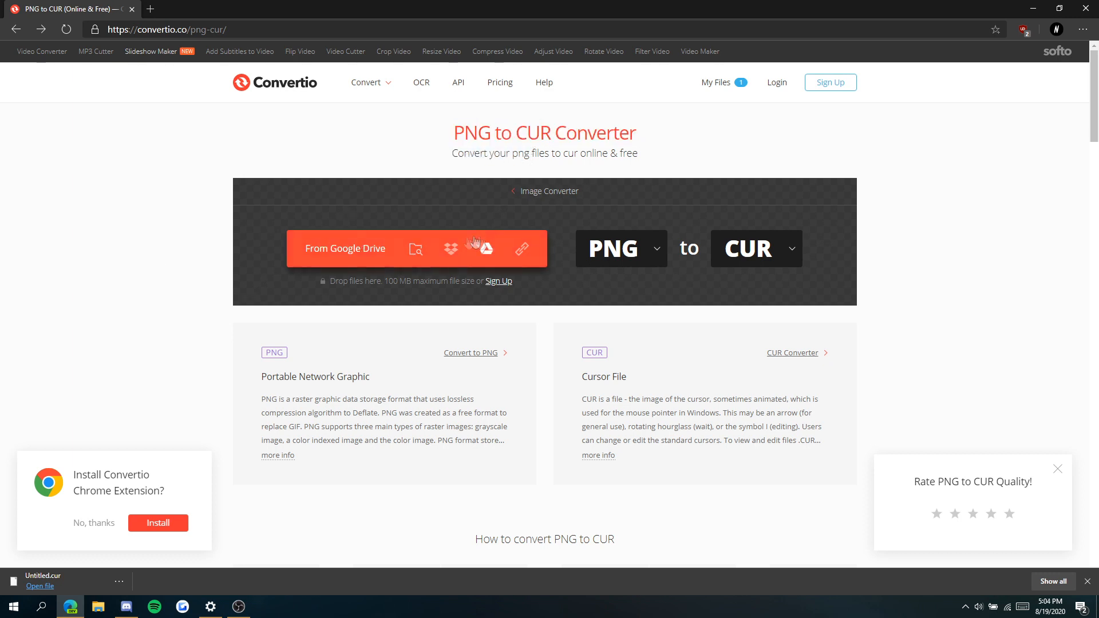
Upload Cursor.png to Convertio and start its conversion to a CUR file
{"action": "left_click", "coordinate": [344, 248]}
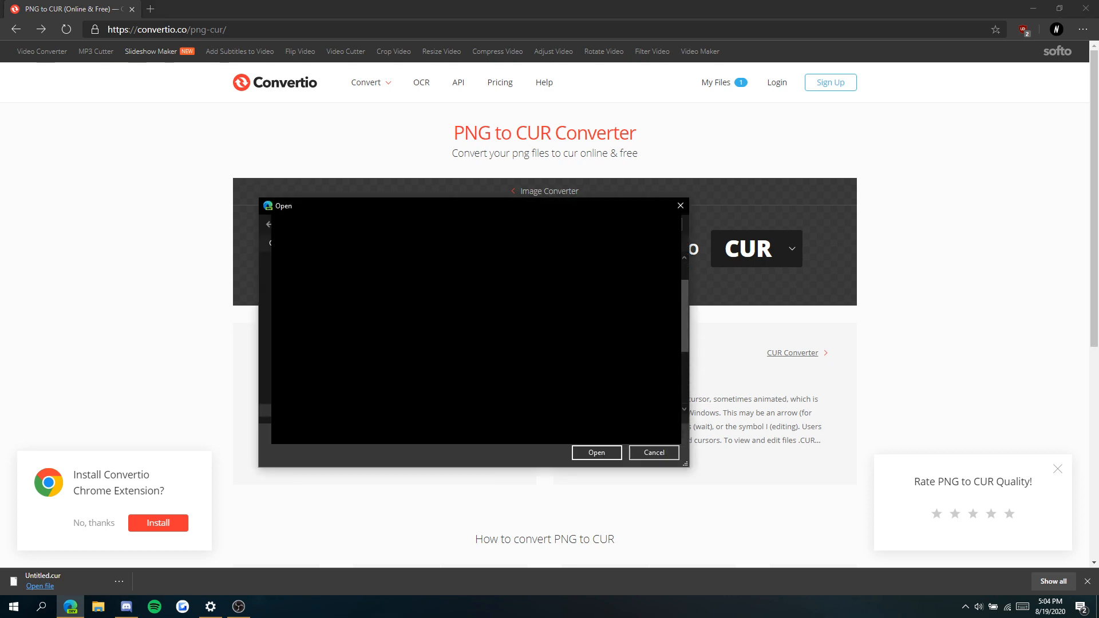
{"action": "left_click", "coordinate": [595, 452]}
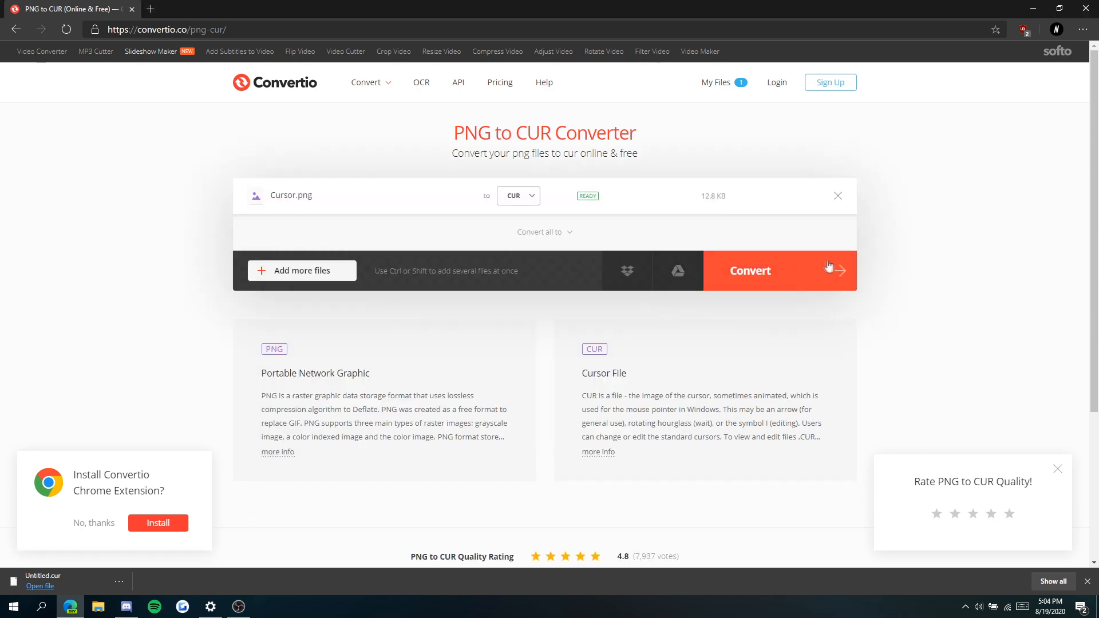
{"action": "left_click", "coordinate": [748, 270]}
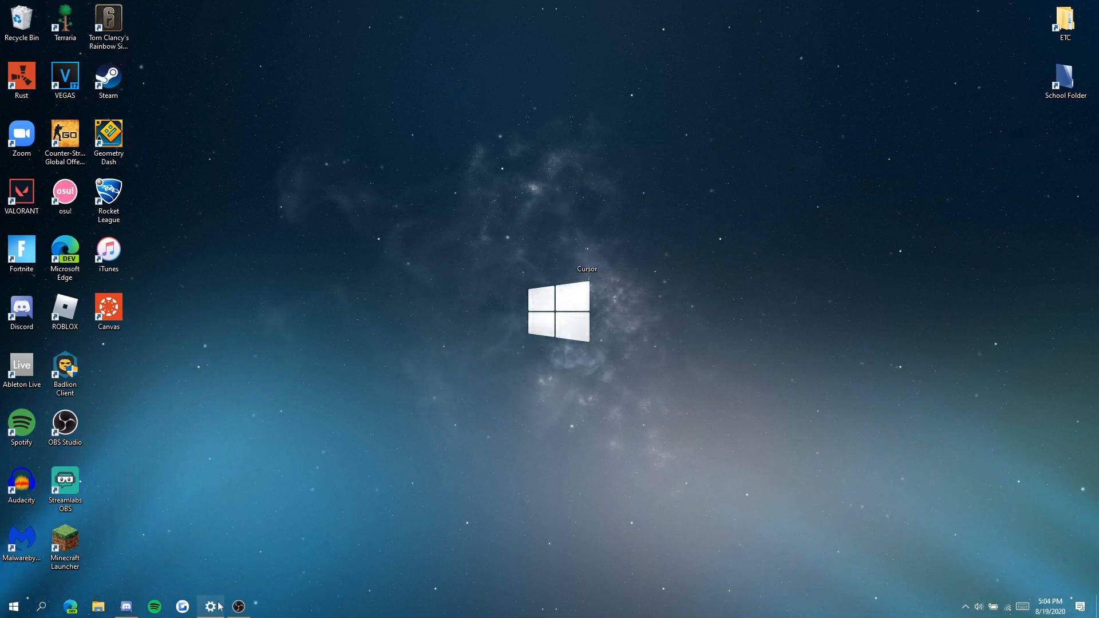
Reach the Pointers customization in additional mouse options, keeping the Windows Default scheme
{"action": "left_click", "coordinate": [210, 606]}
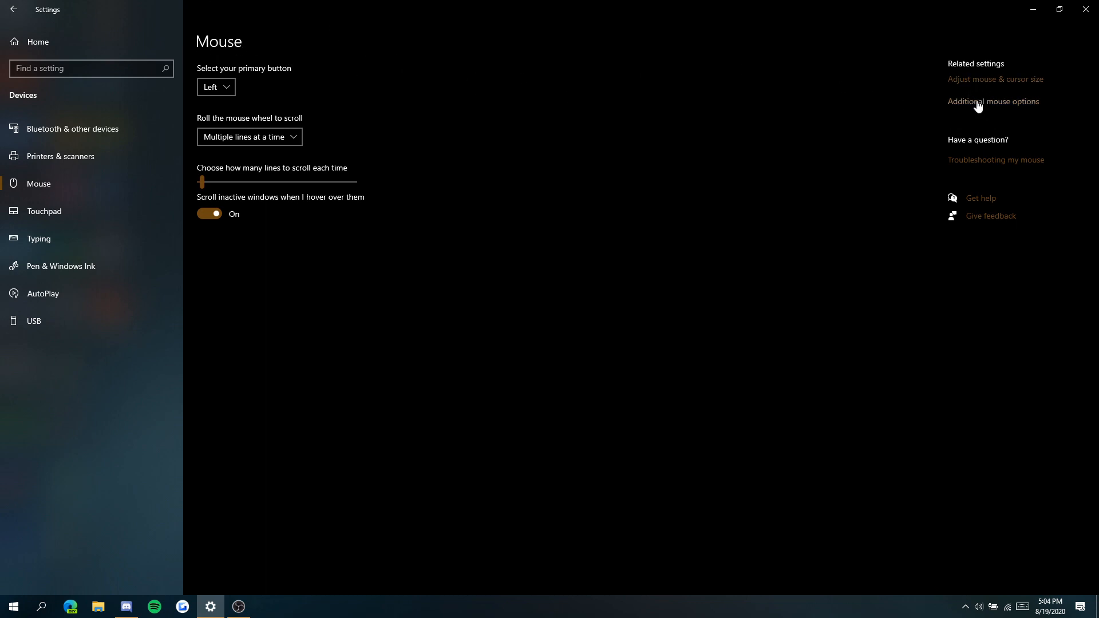
{"action": "left_click", "coordinate": [993, 101]}
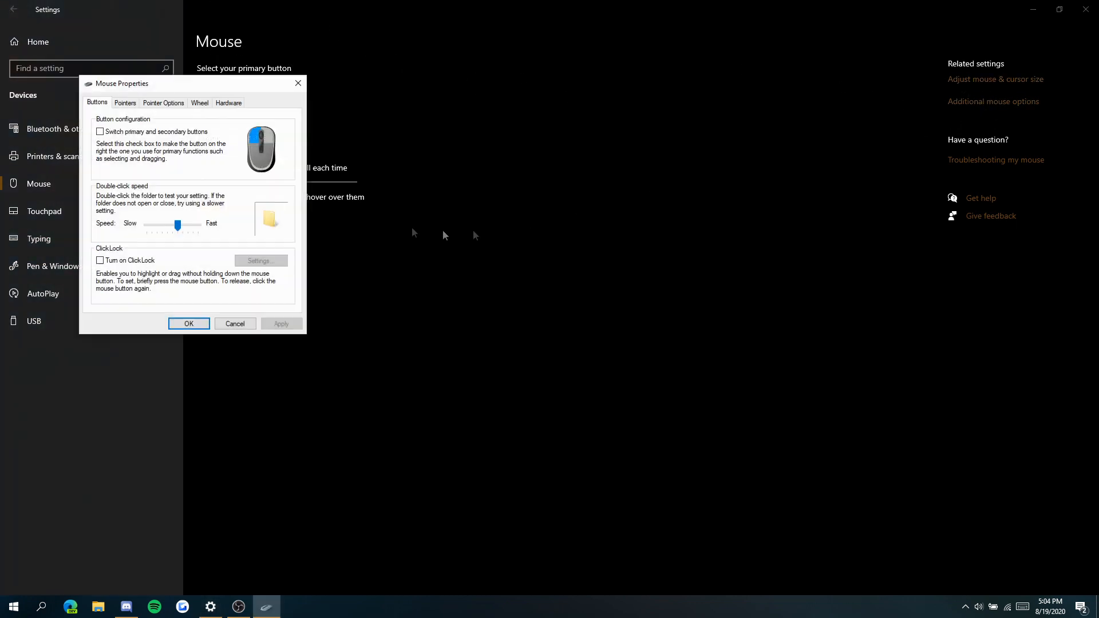
{"action": "left_click", "coordinate": [125, 102]}
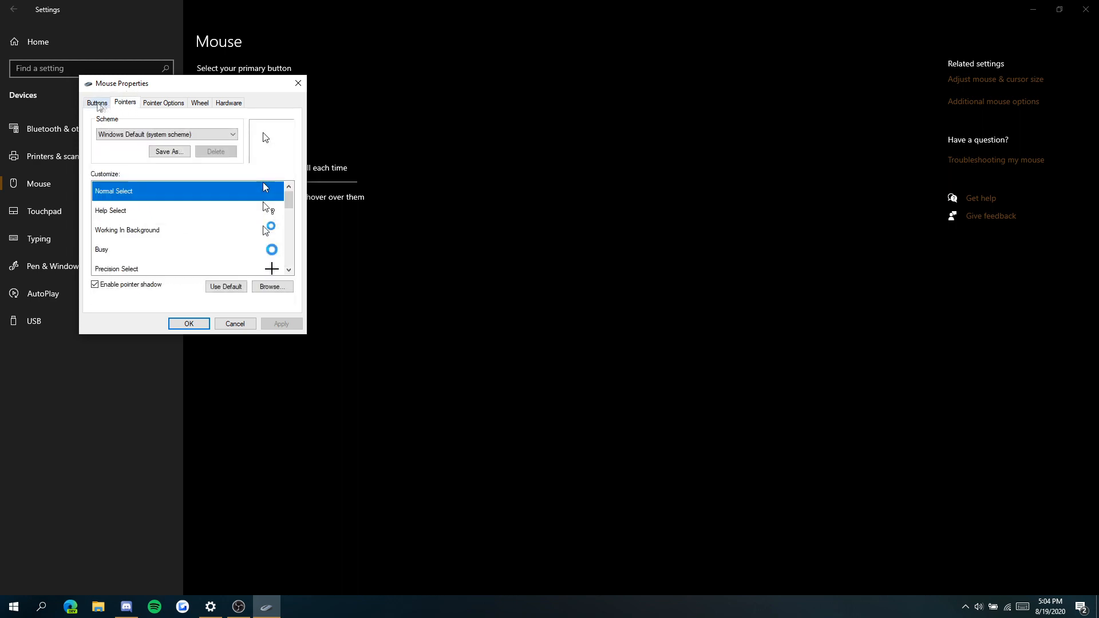
{"action": "left_click", "coordinate": [232, 134]}
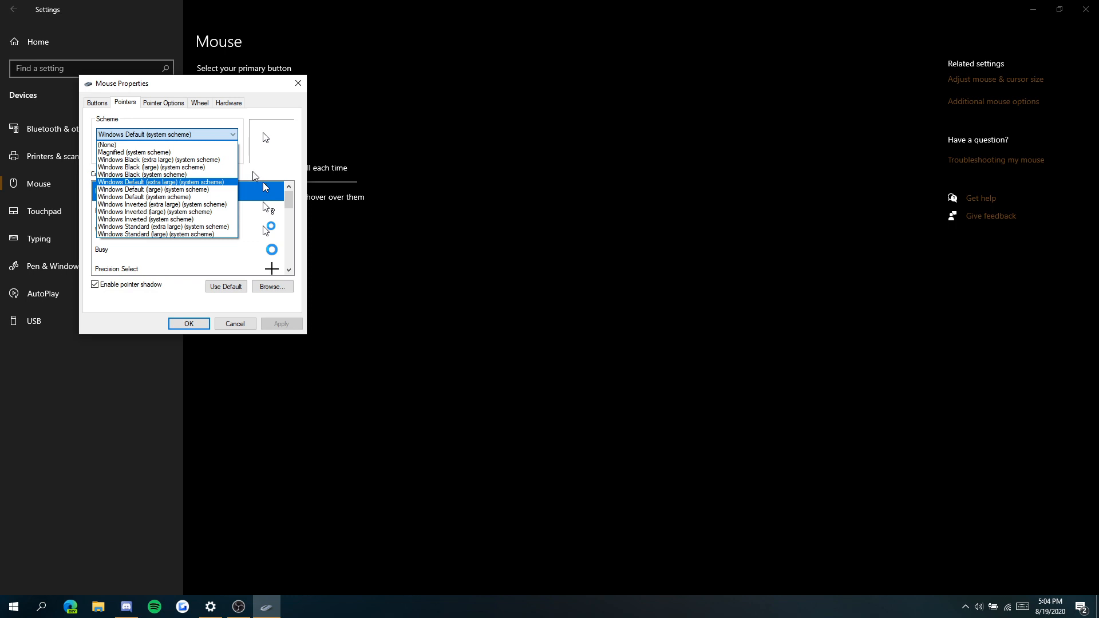
{"action": "left_click", "coordinate": [145, 196]}
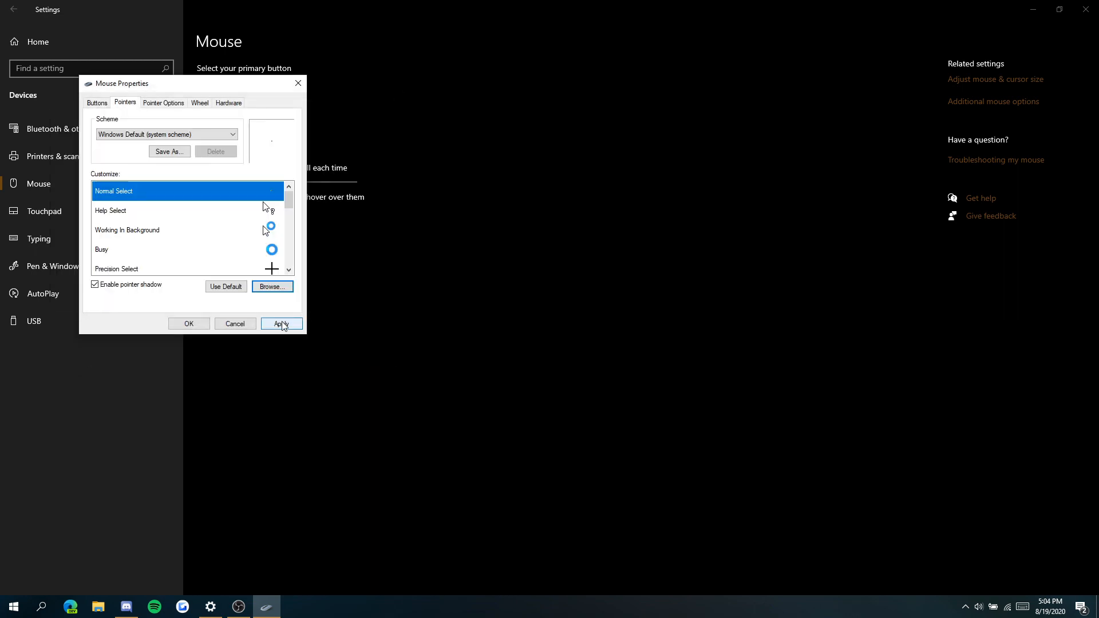
{"action": "left_click", "coordinate": [281, 323]}
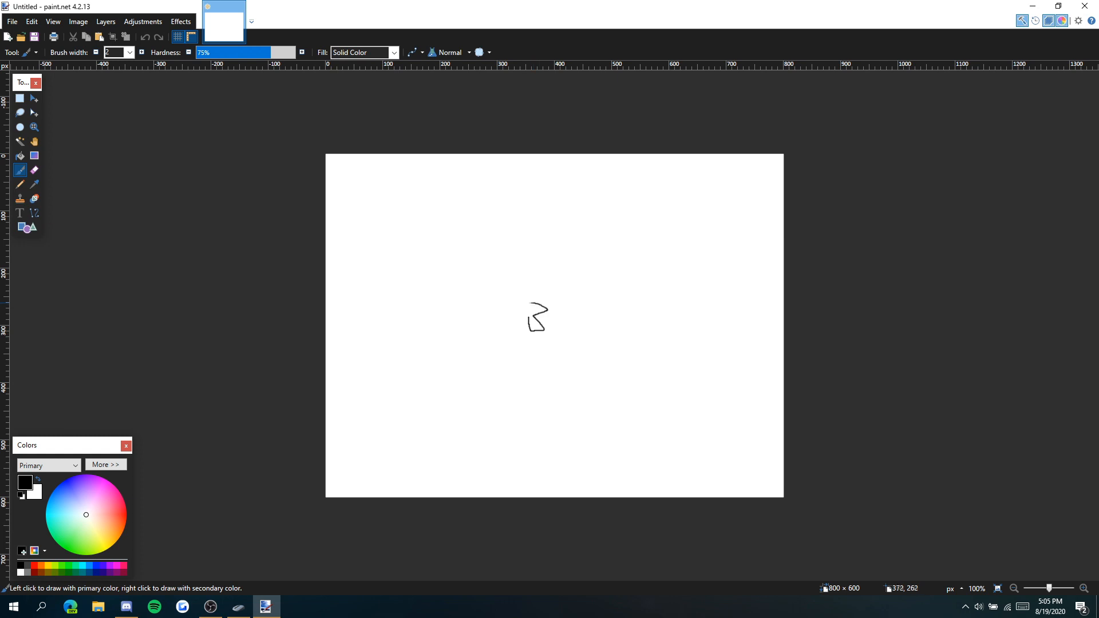
Draw a small black paintbrush squiggle near the centre of the canvas
{"action": "left_click_drag", "start_coordinate": [547, 330], "coordinate": [561, 288]}
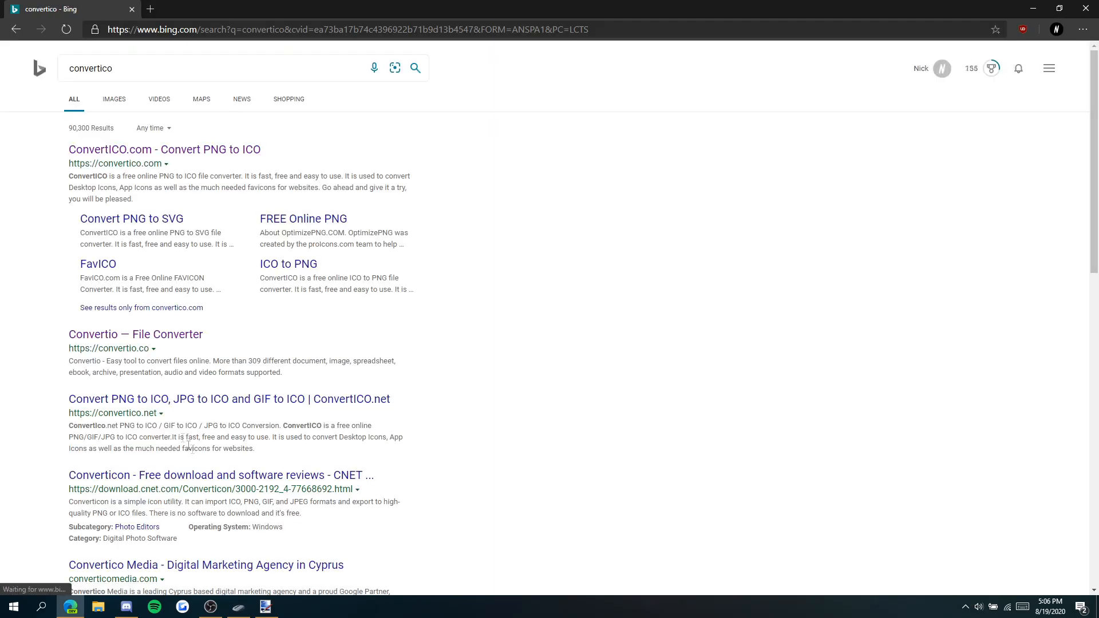
Follow the Convertio — File Converter link from the Bing results for 'convertico'
{"action": "left_click", "coordinate": [164, 149]}
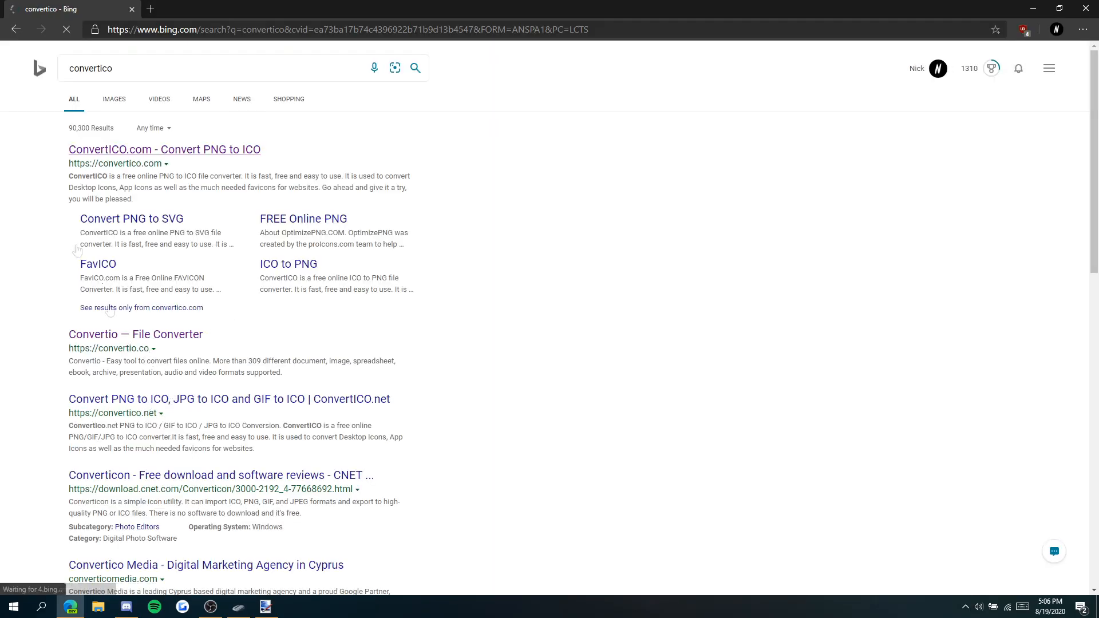
{"action": "left_click", "coordinate": [229, 399]}
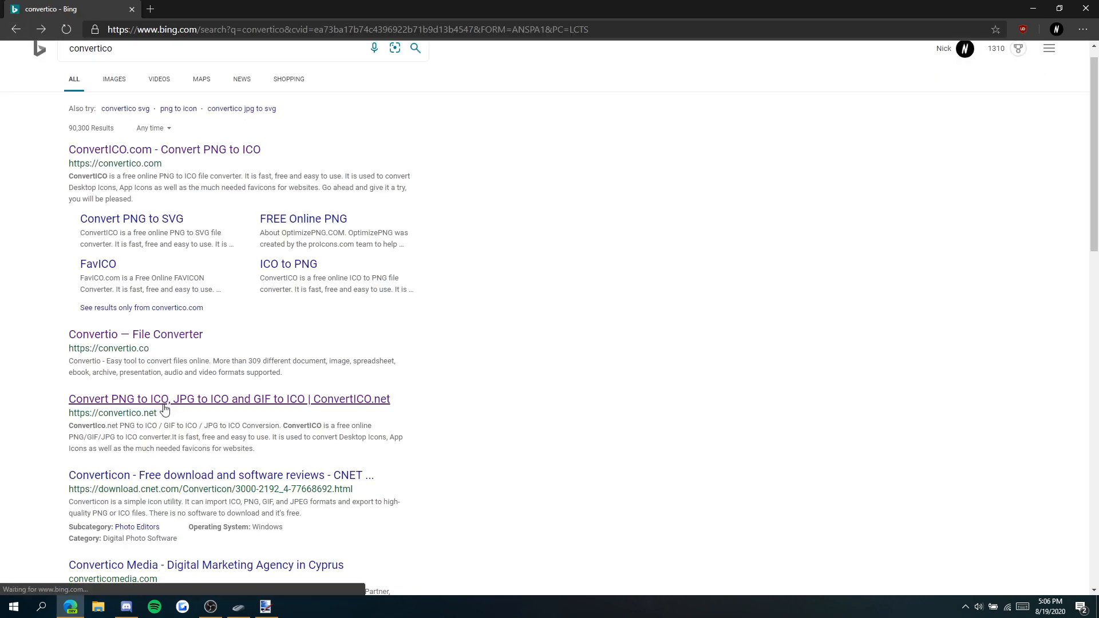
{"action": "left_click", "coordinate": [137, 334]}
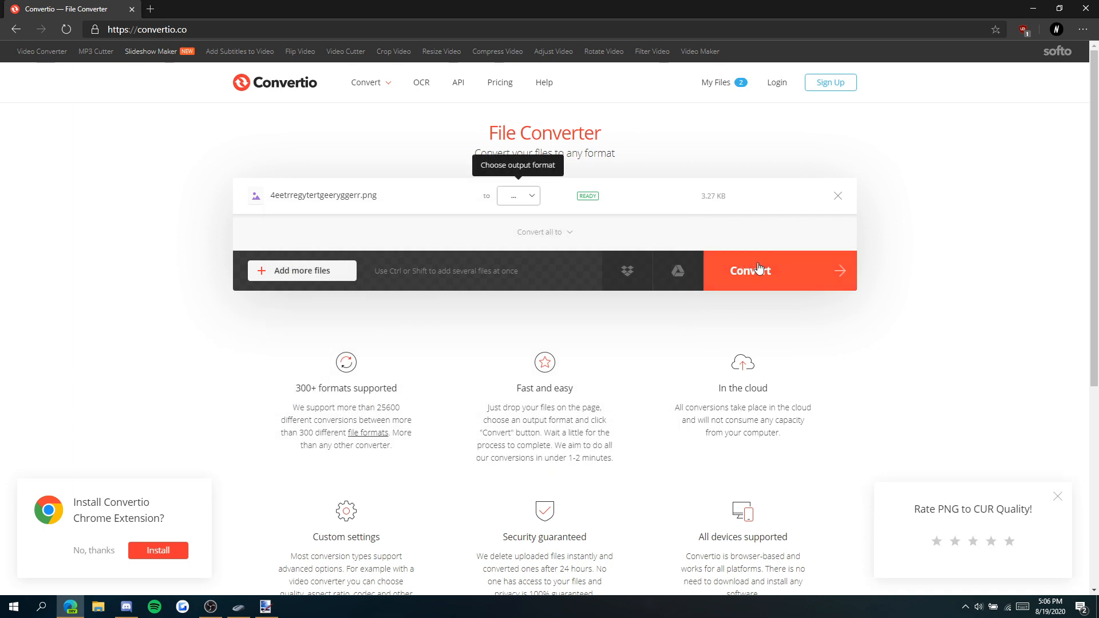
Convert the uploaded PNG to ICO format and download the resulting file
{"action": "left_click", "coordinate": [517, 196]}
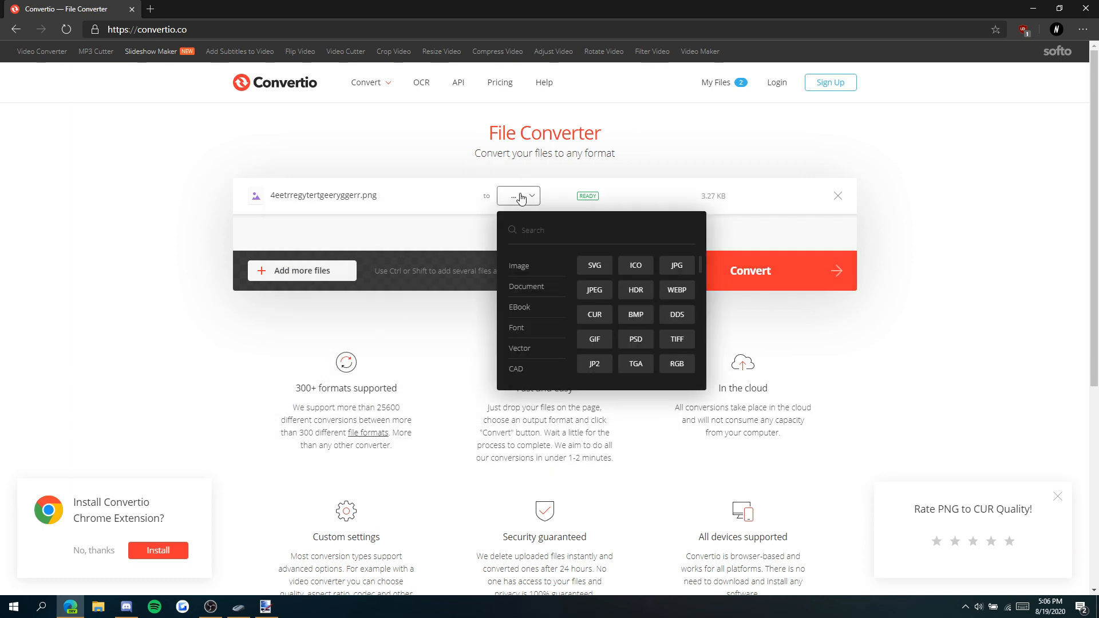
{"action": "left_click", "coordinate": [635, 266]}
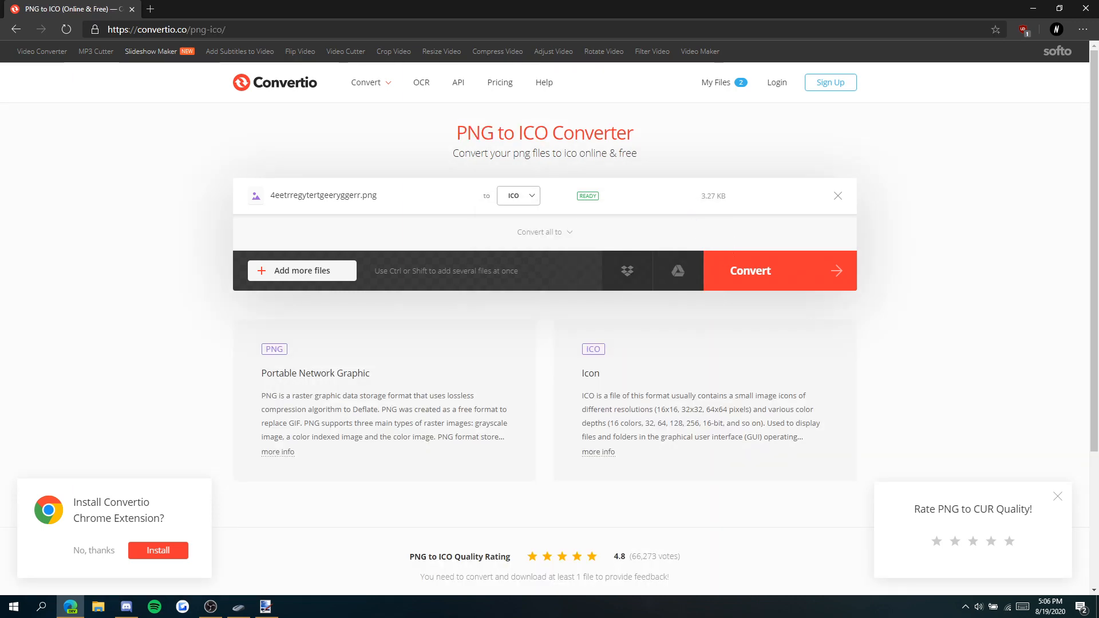
{"action": "left_click", "coordinate": [778, 270]}
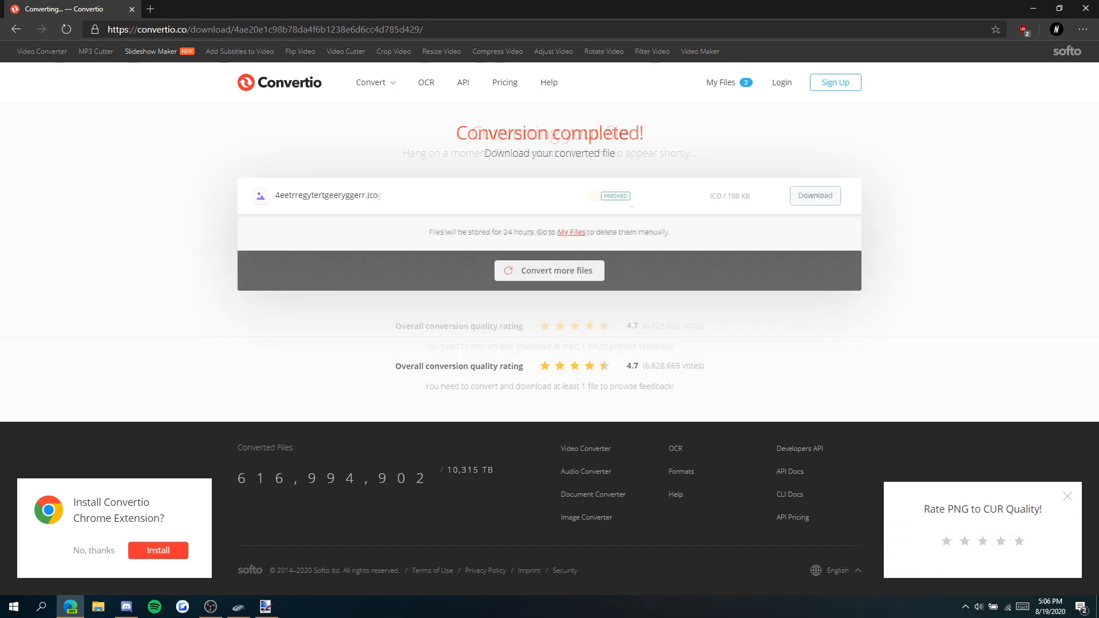
{"action": "left_click", "coordinate": [811, 195]}
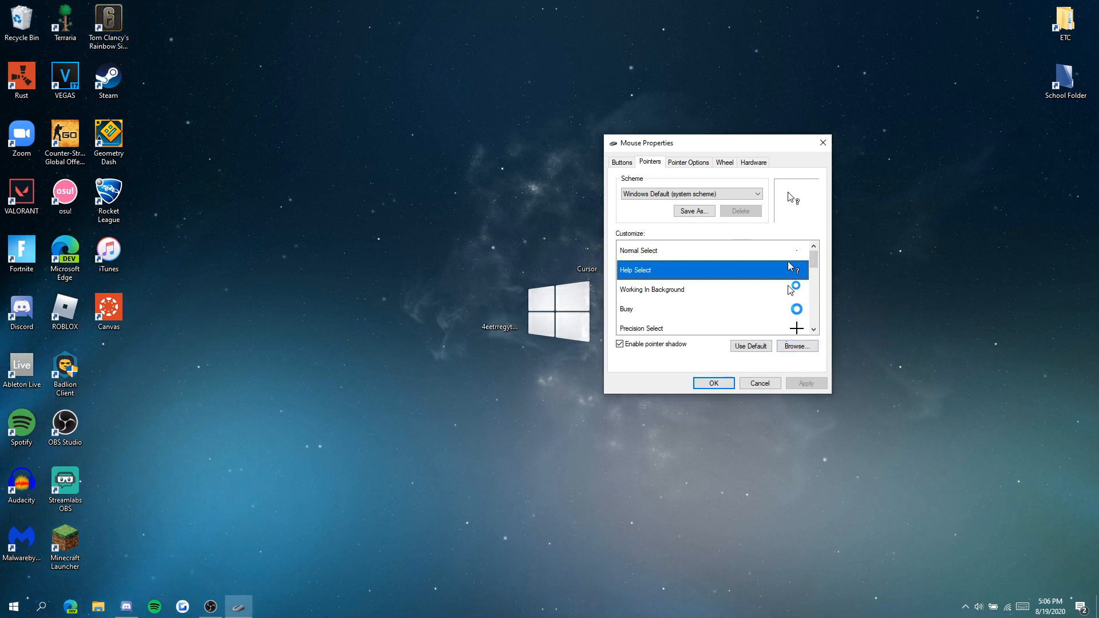
{"action": "left_click", "coordinate": [796, 345]}
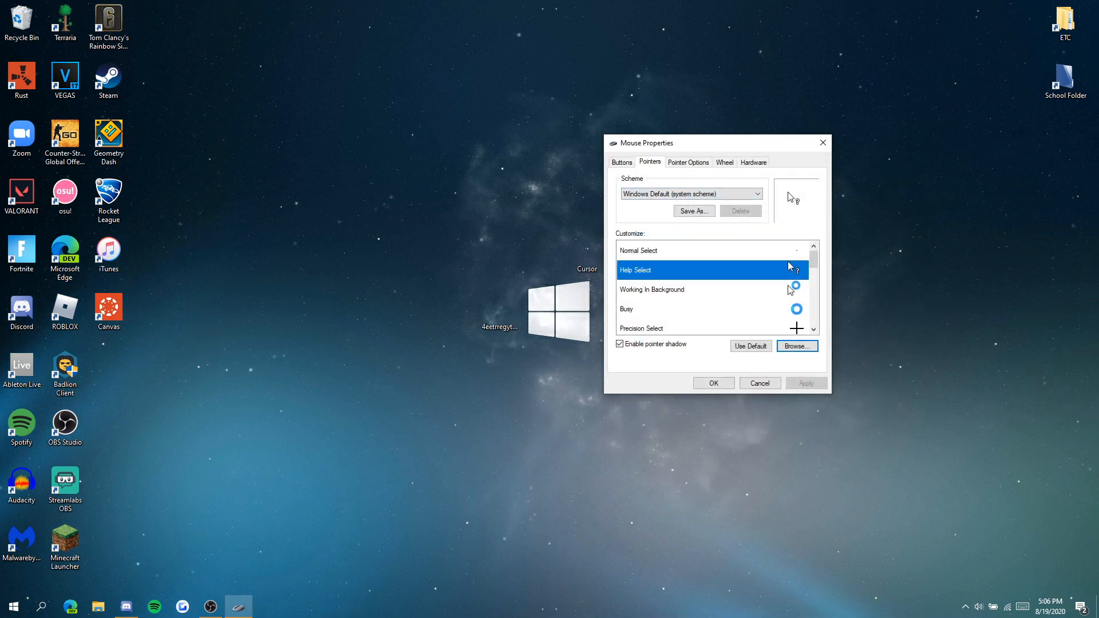
{"action": "left_click", "coordinate": [210, 607]}
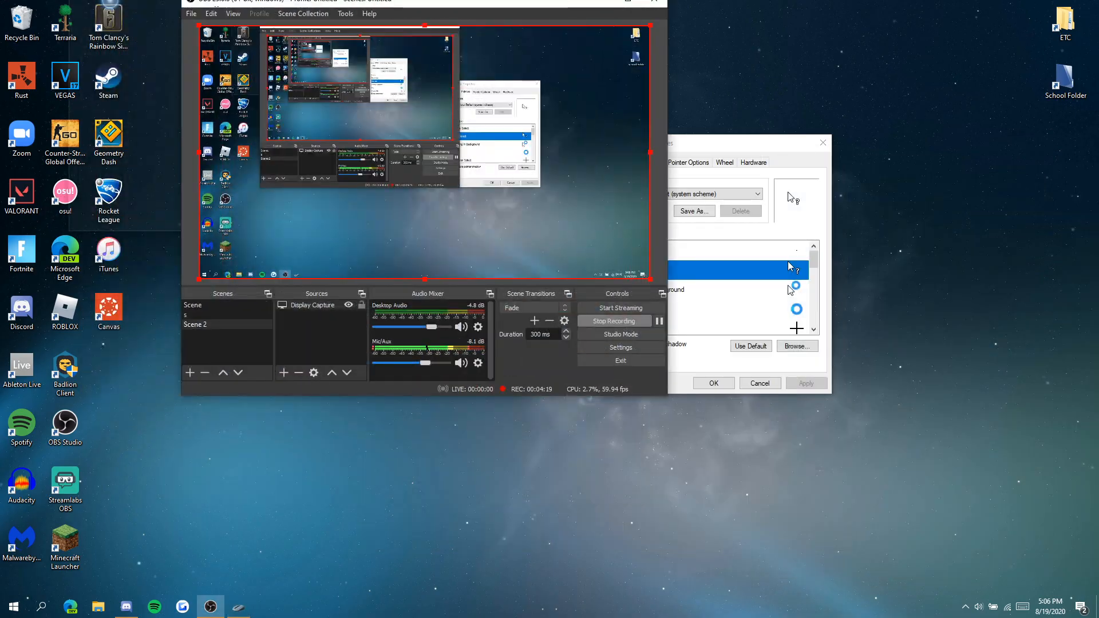